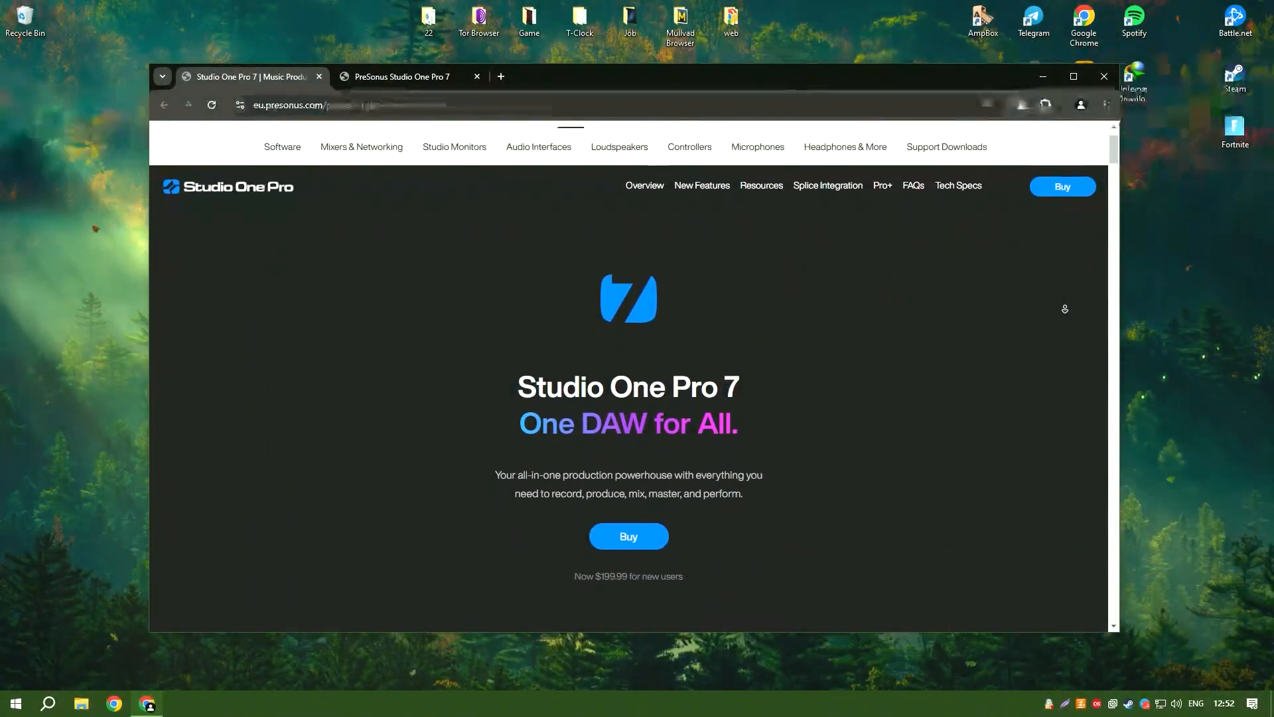
Scroll the Studio One Pro 7 page past the Buy banner to the studio artwork and Splice previews
scroll(down, 3)
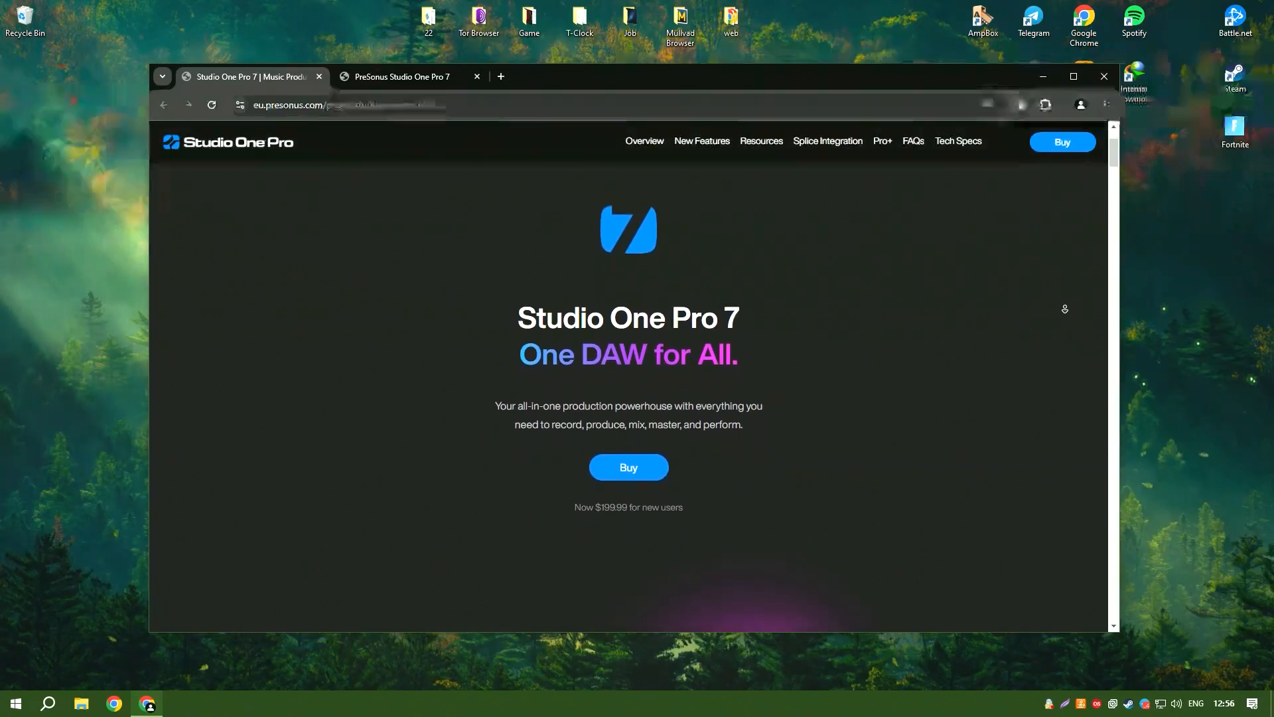
scroll(down, 3)
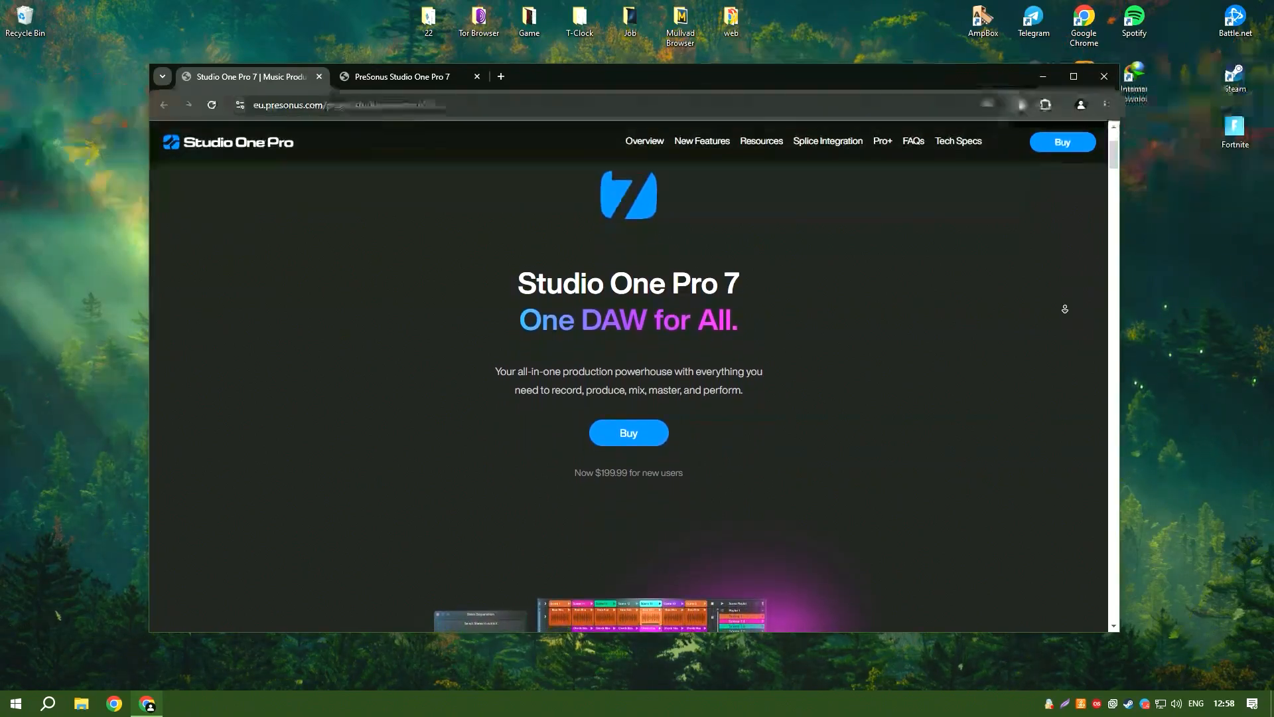
scroll(down, 3)
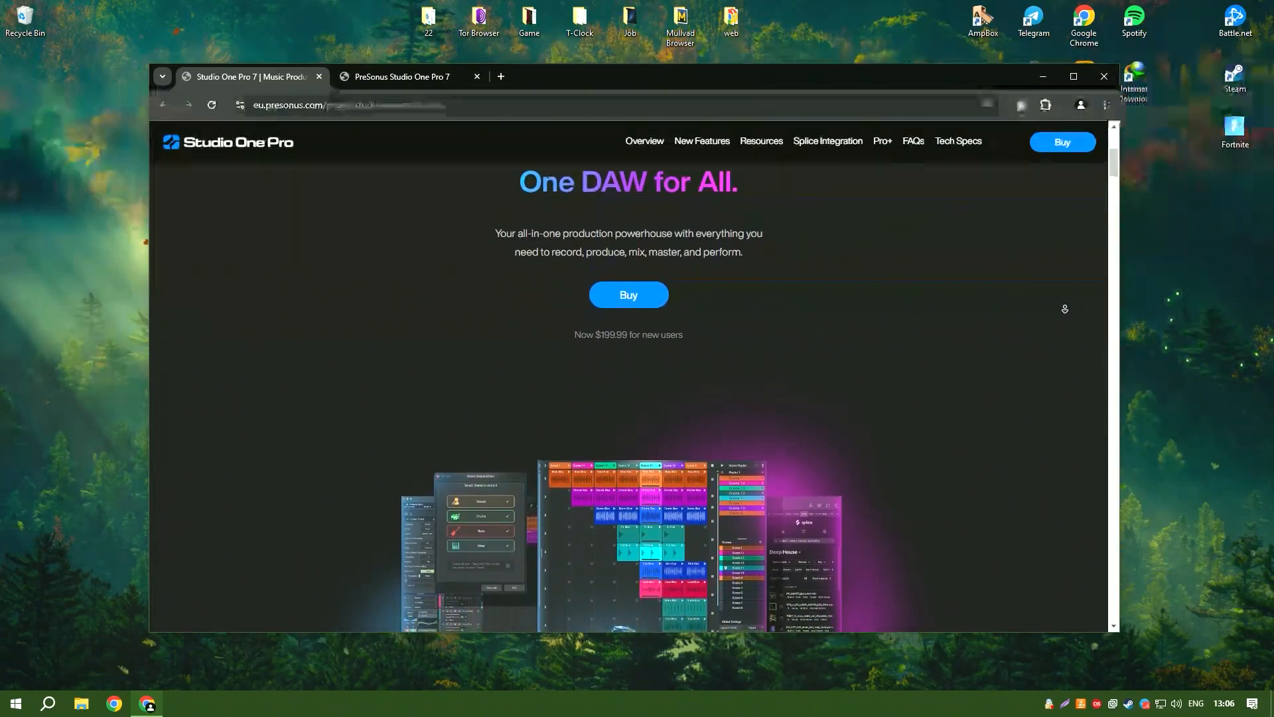
scroll(down, 3)
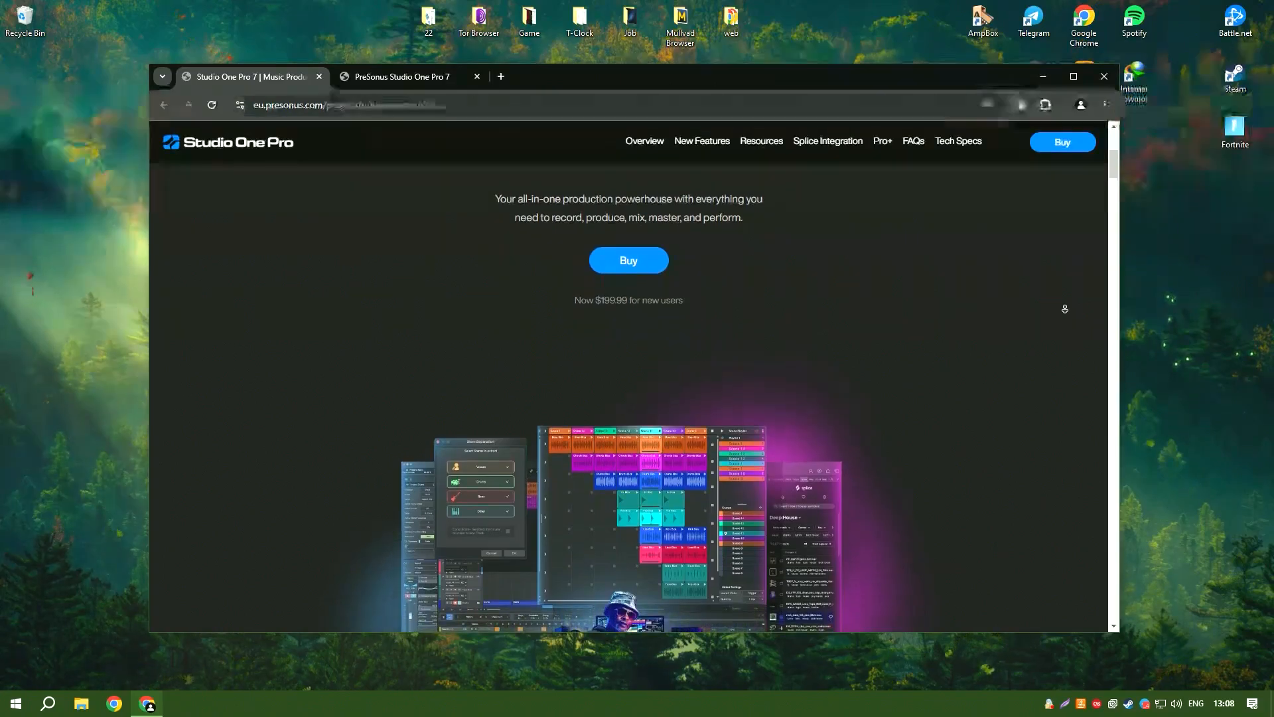
scroll(down, 3)
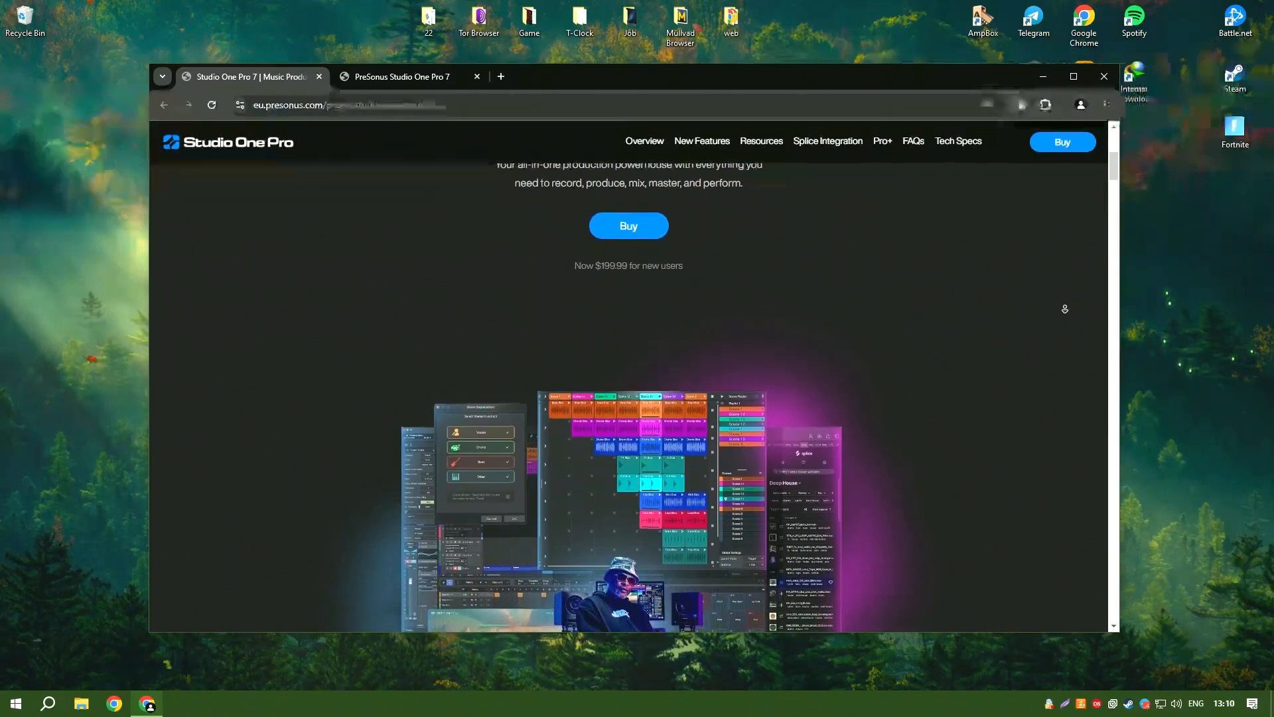
scroll(down, 3)
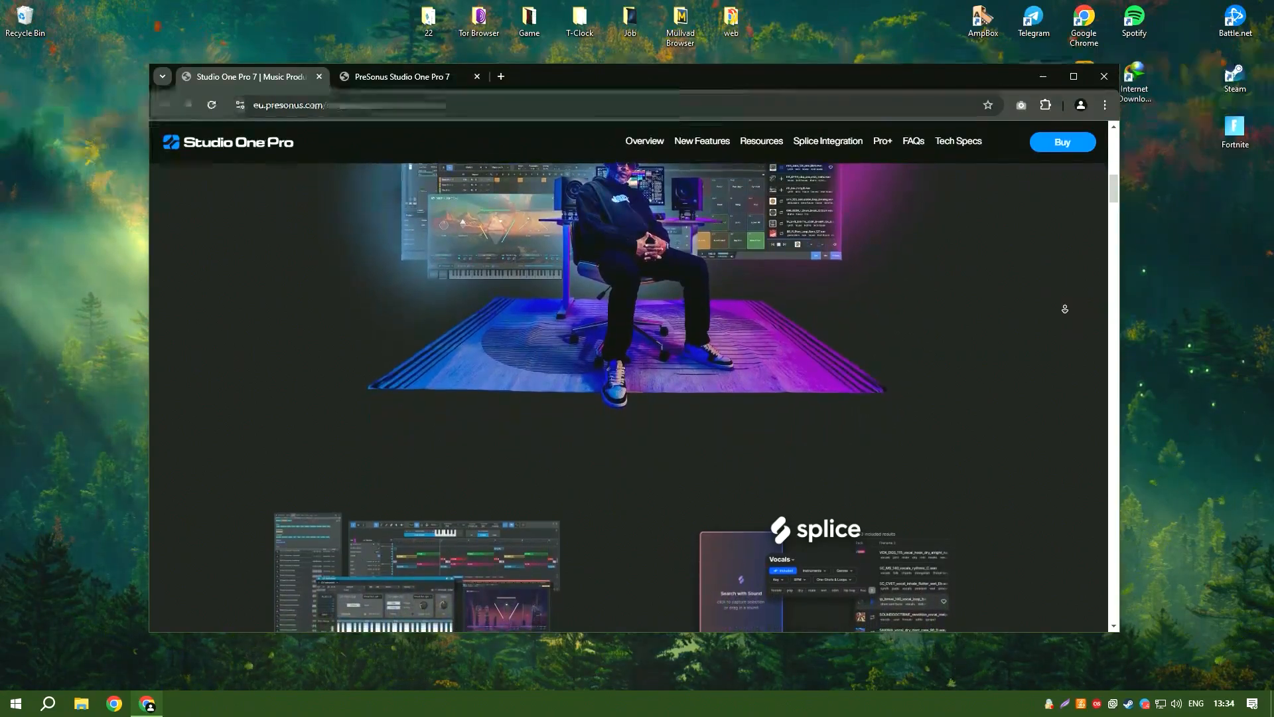
Scroll through the remaining feature descriptions on the product page
scroll(down, 3)
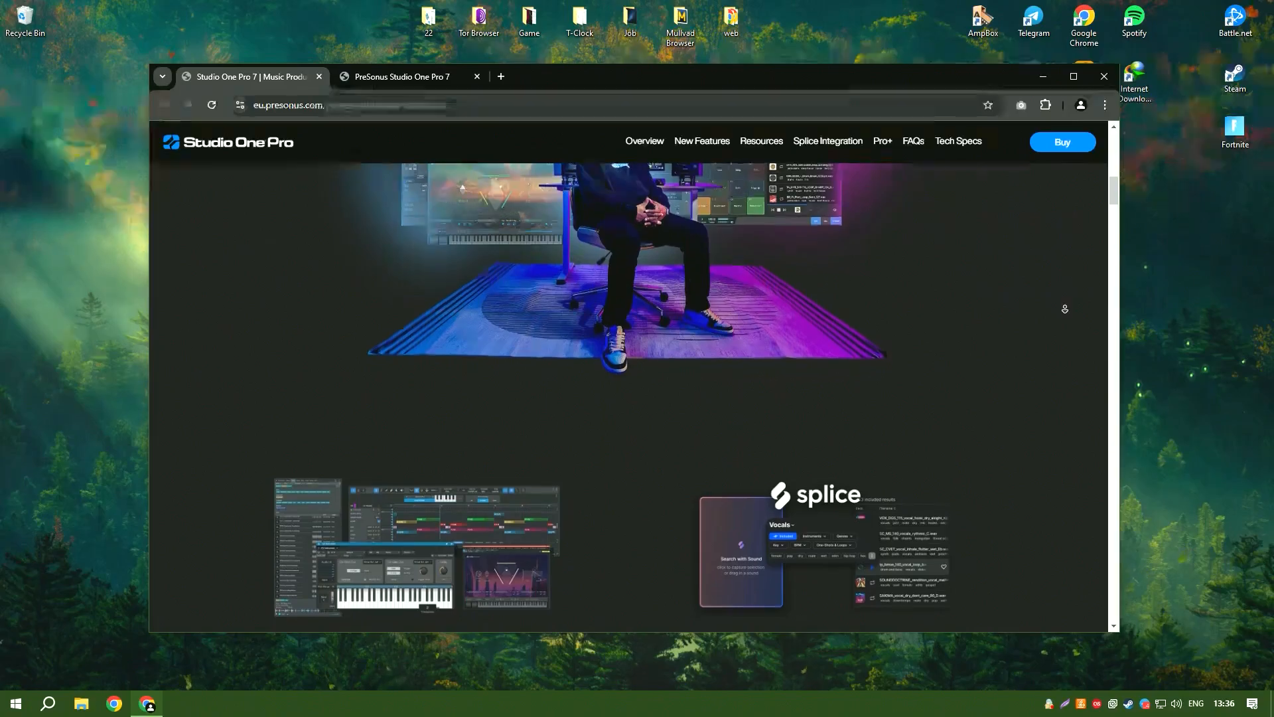
scroll(down, 3)
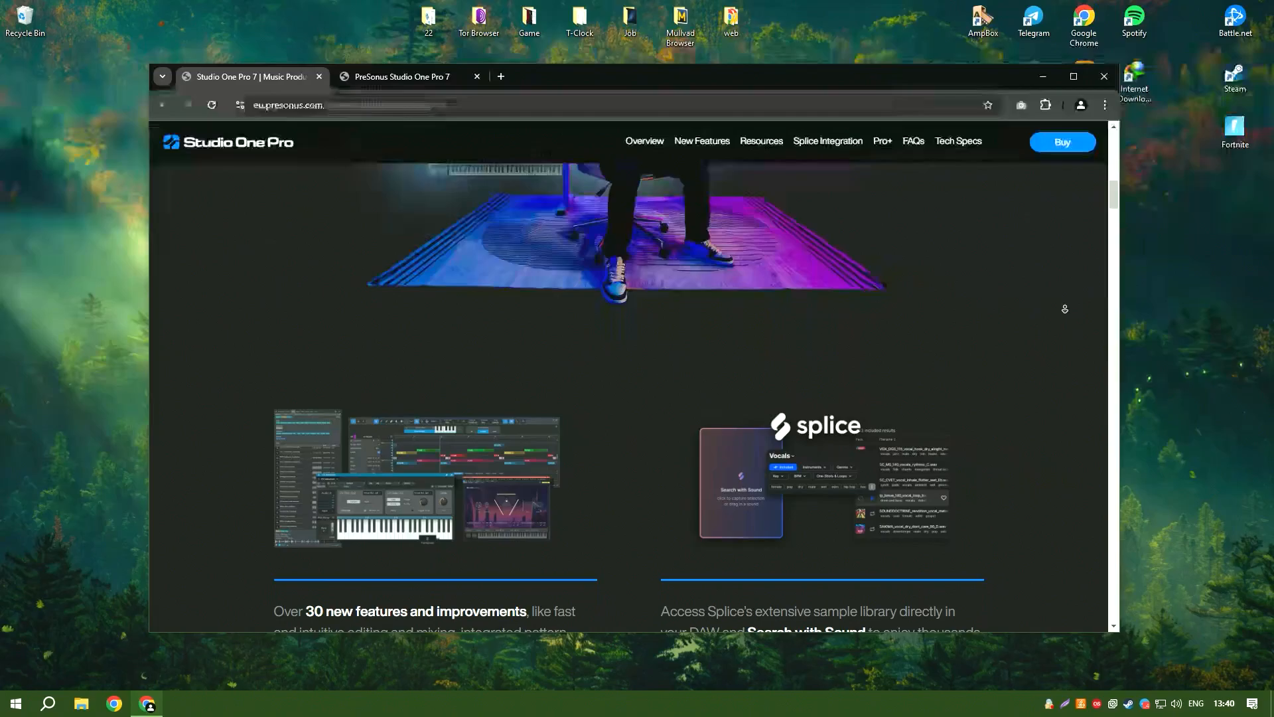
scroll(down, 3)
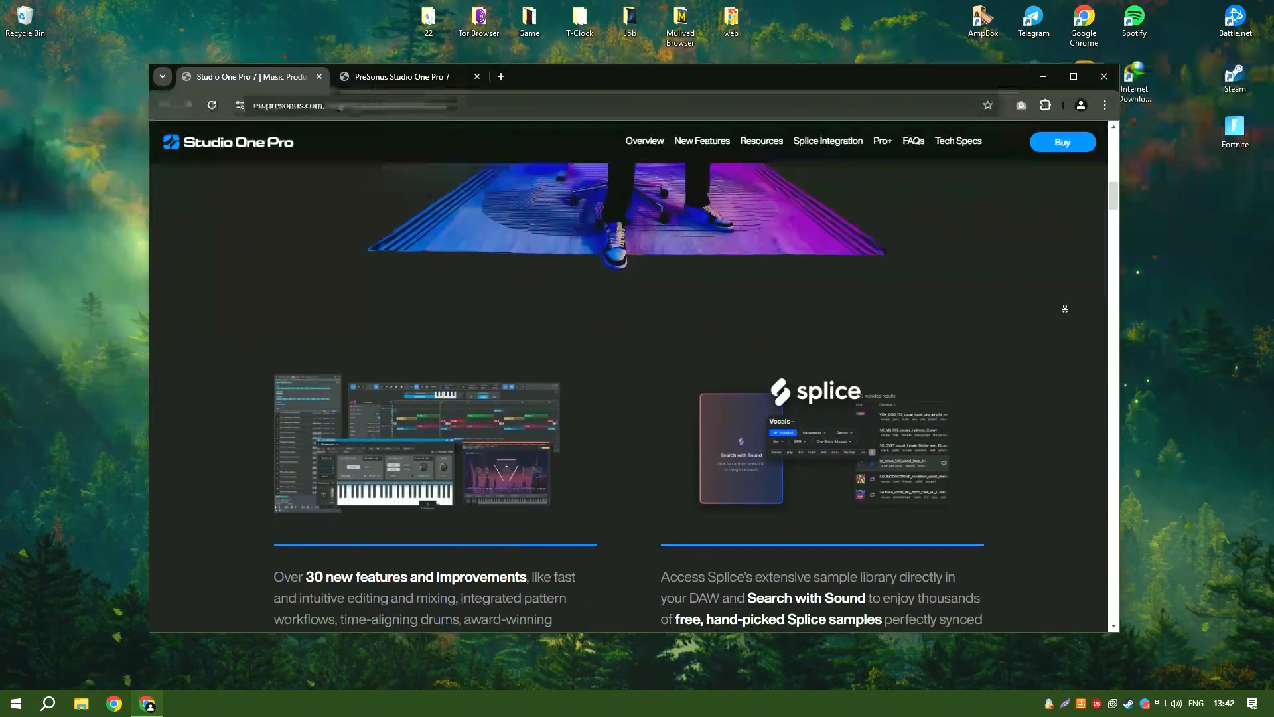
scroll(down, 3)
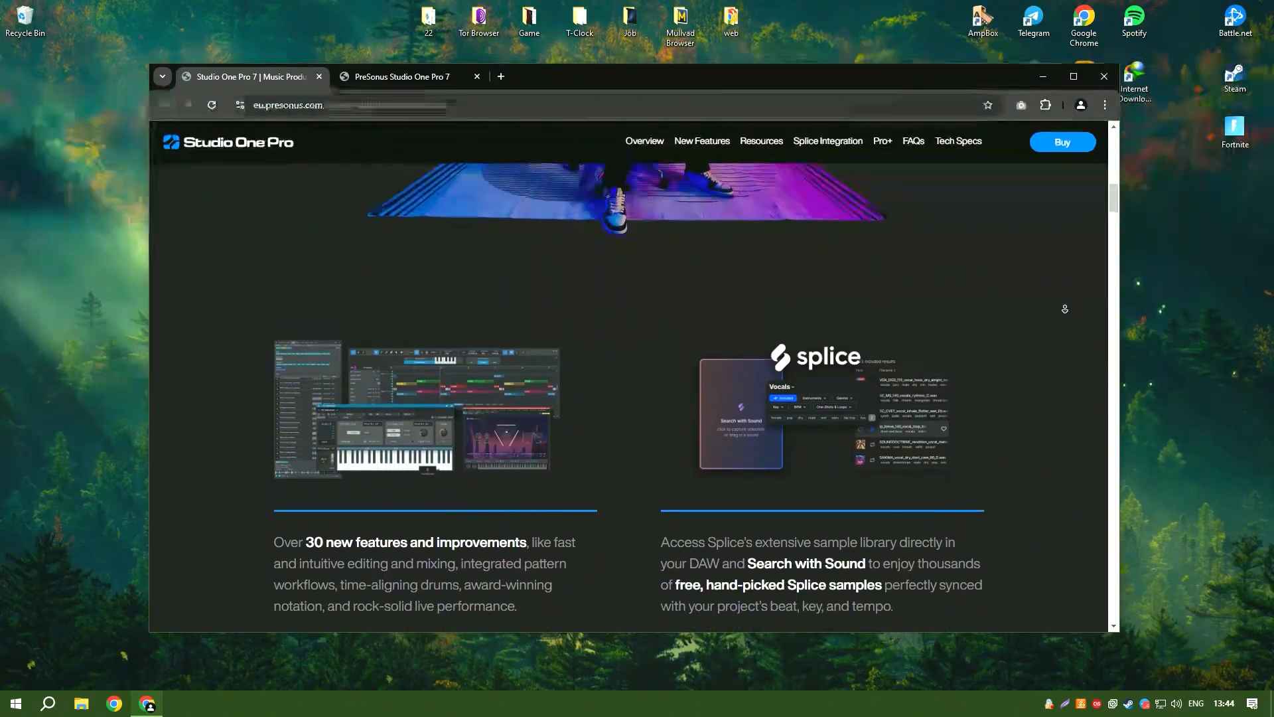
scroll(down, 3)
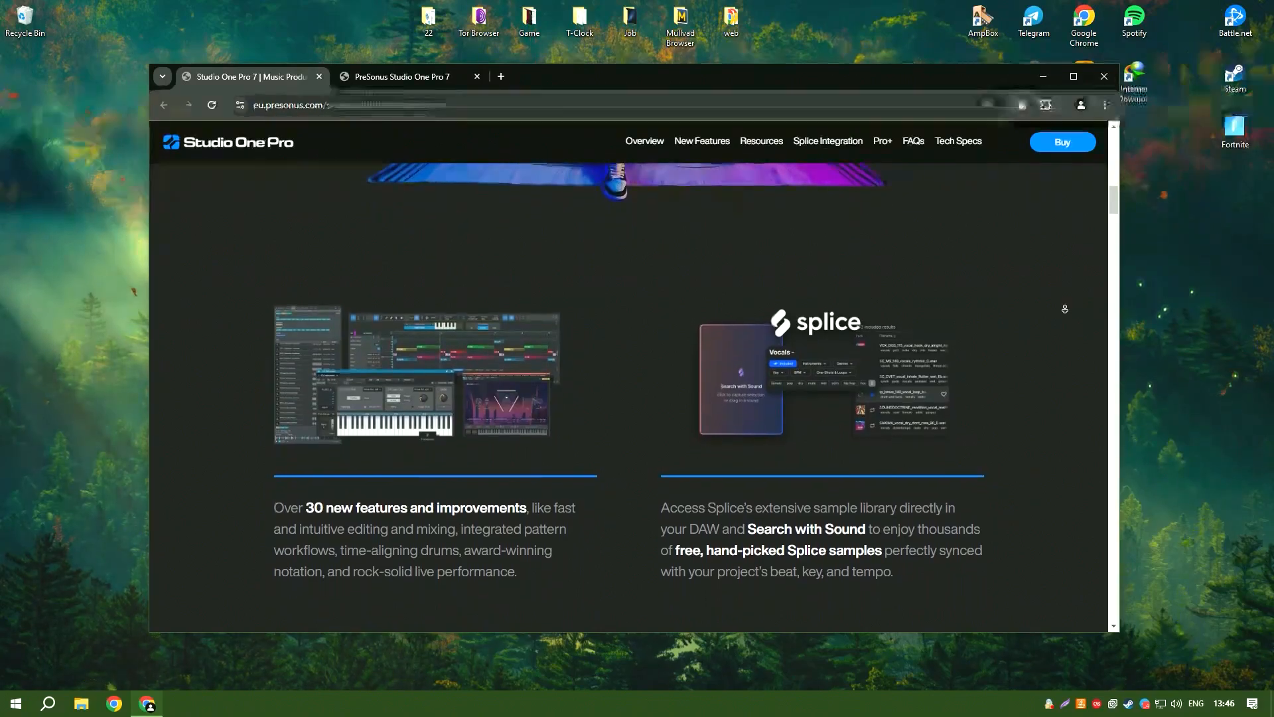
scroll(down, 3)
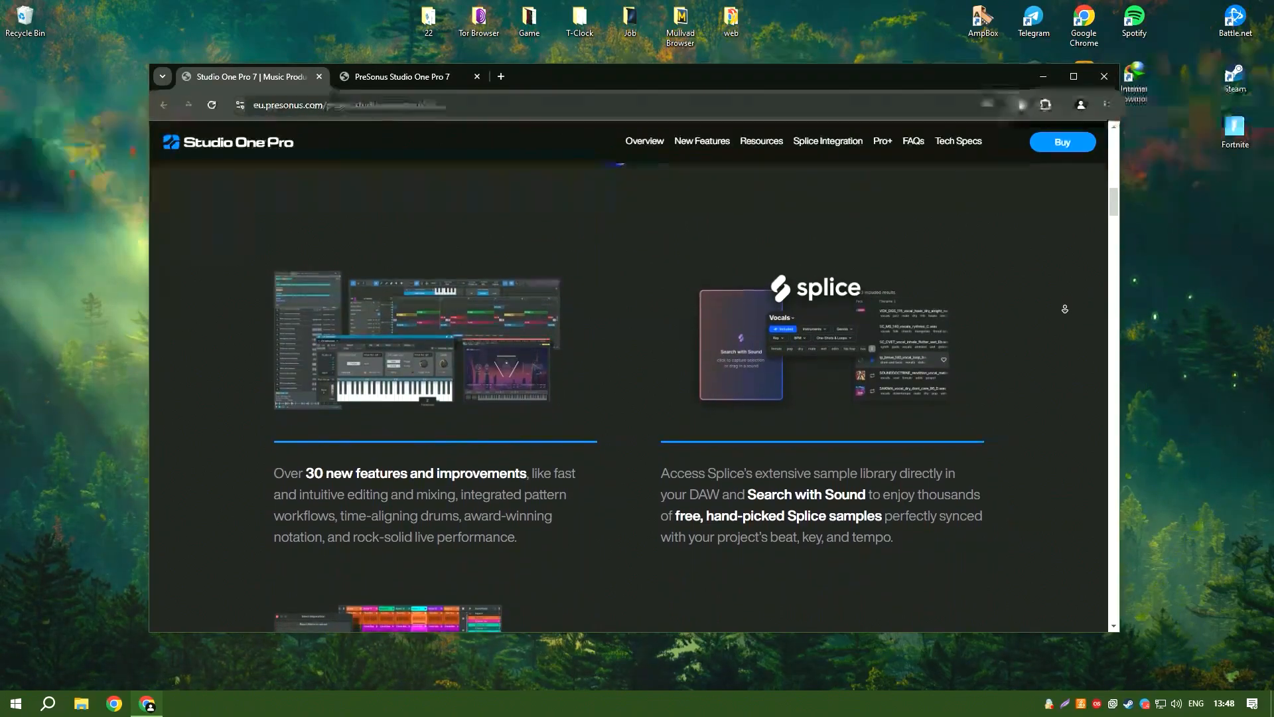
scroll(down, 3)
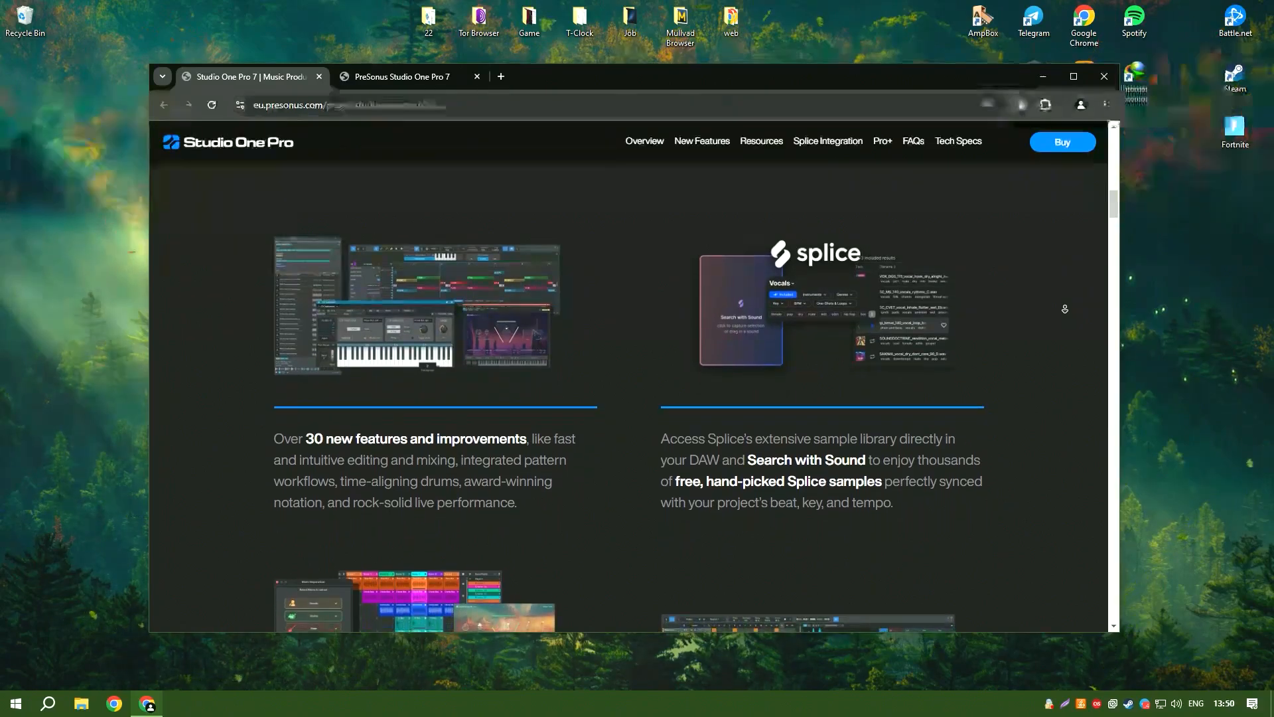
scroll(down, 3)
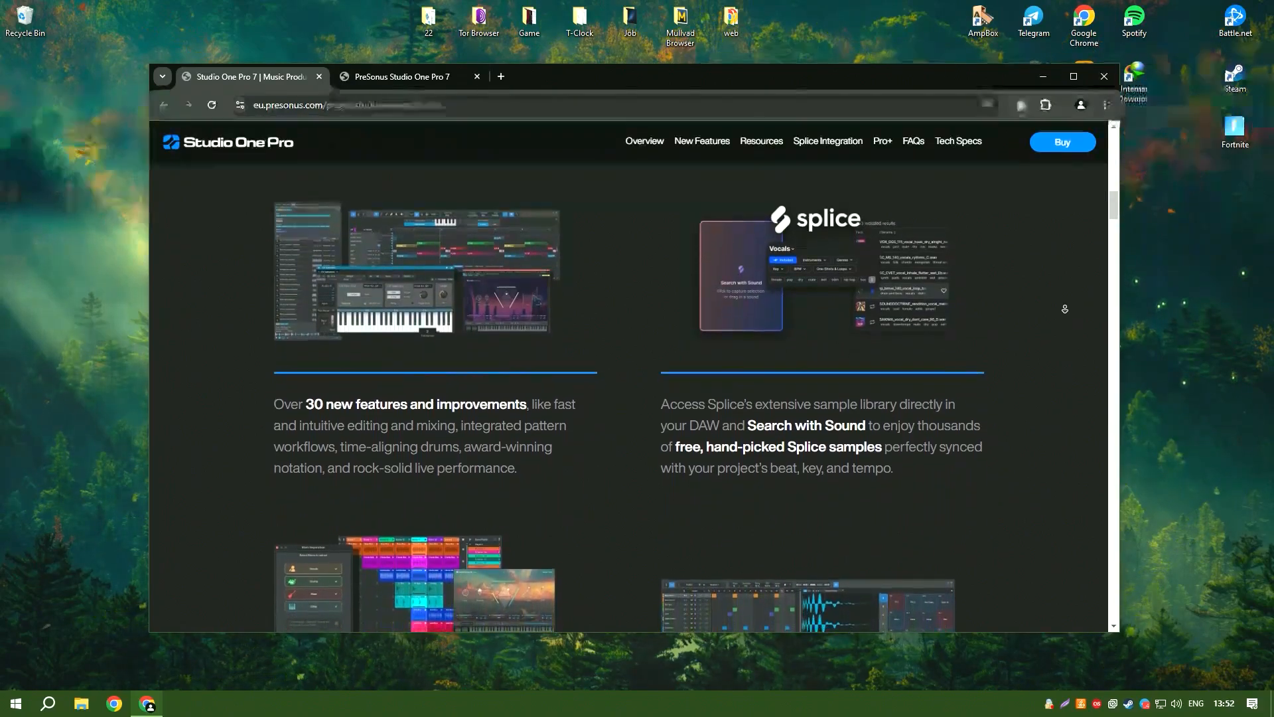
scroll(down, 3)
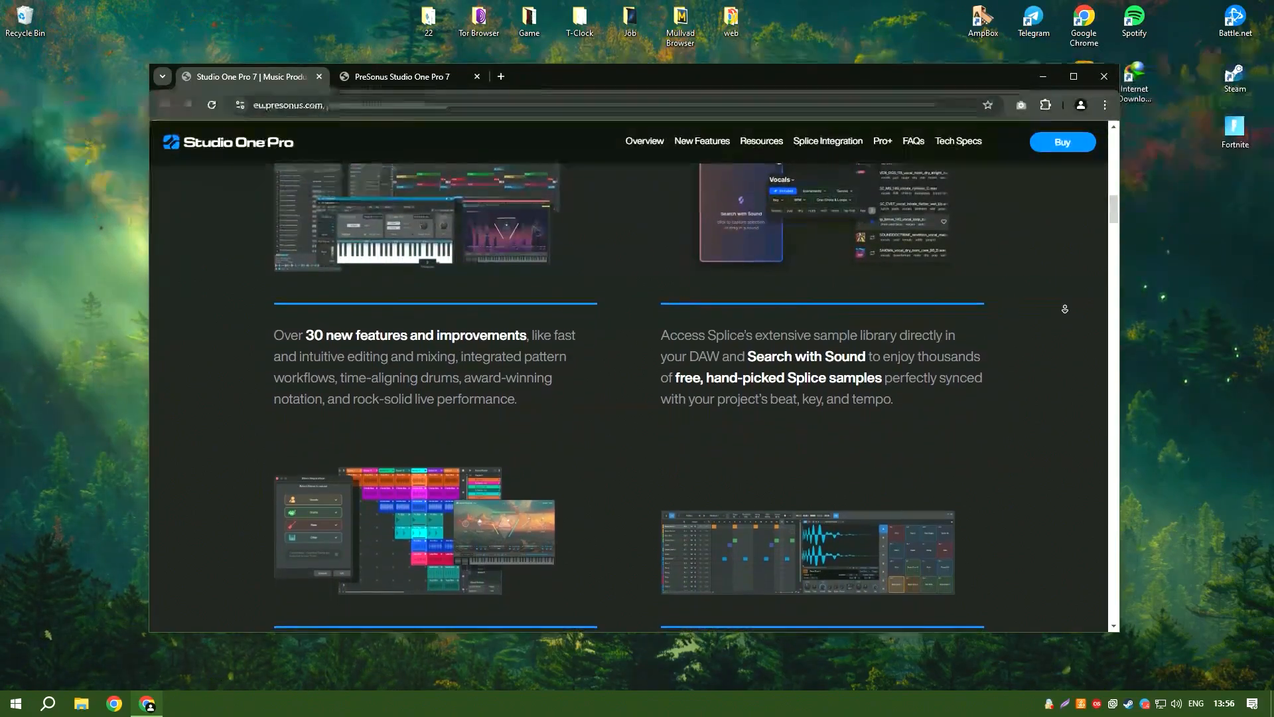
scroll(down, 3)
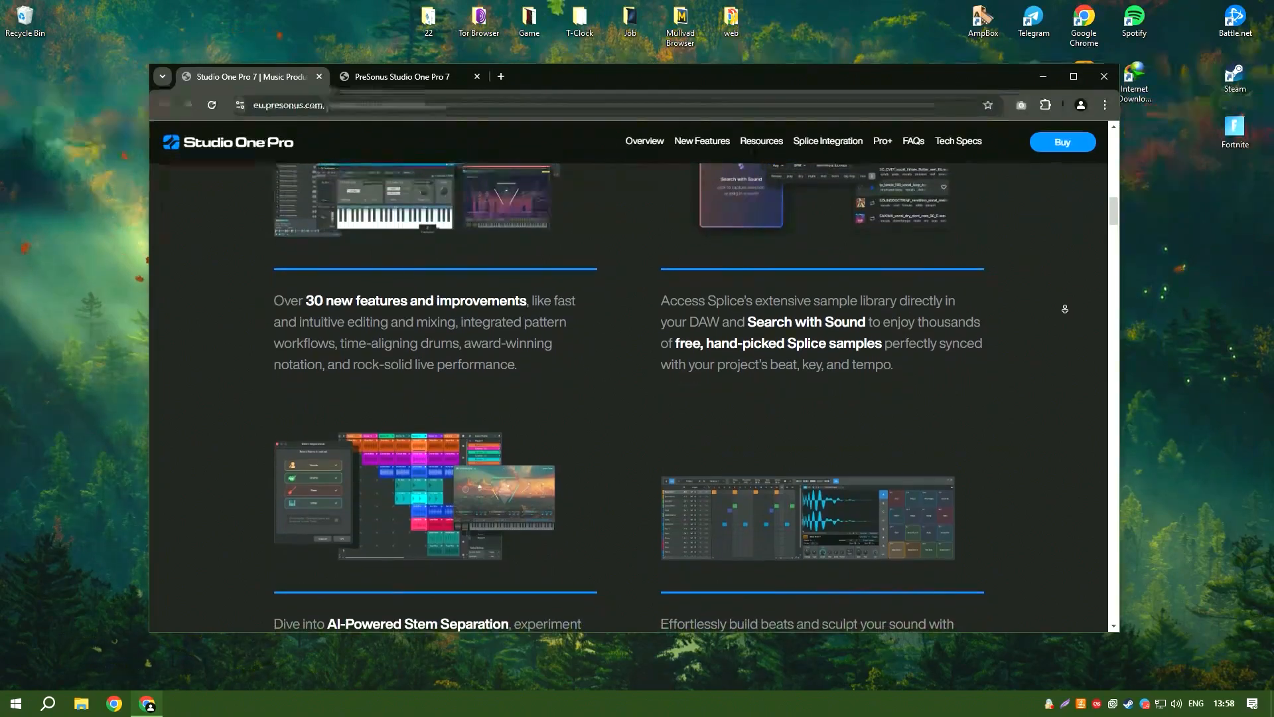
scroll(down, 3)
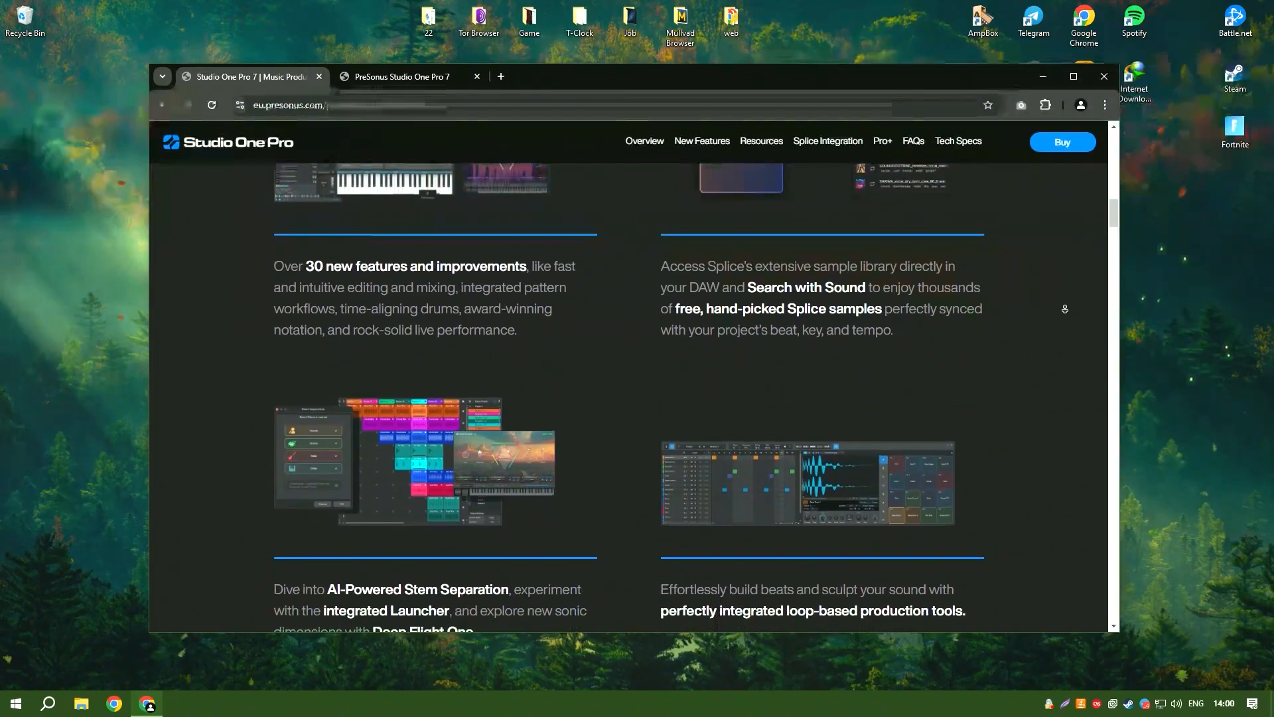
scroll(down, 3)
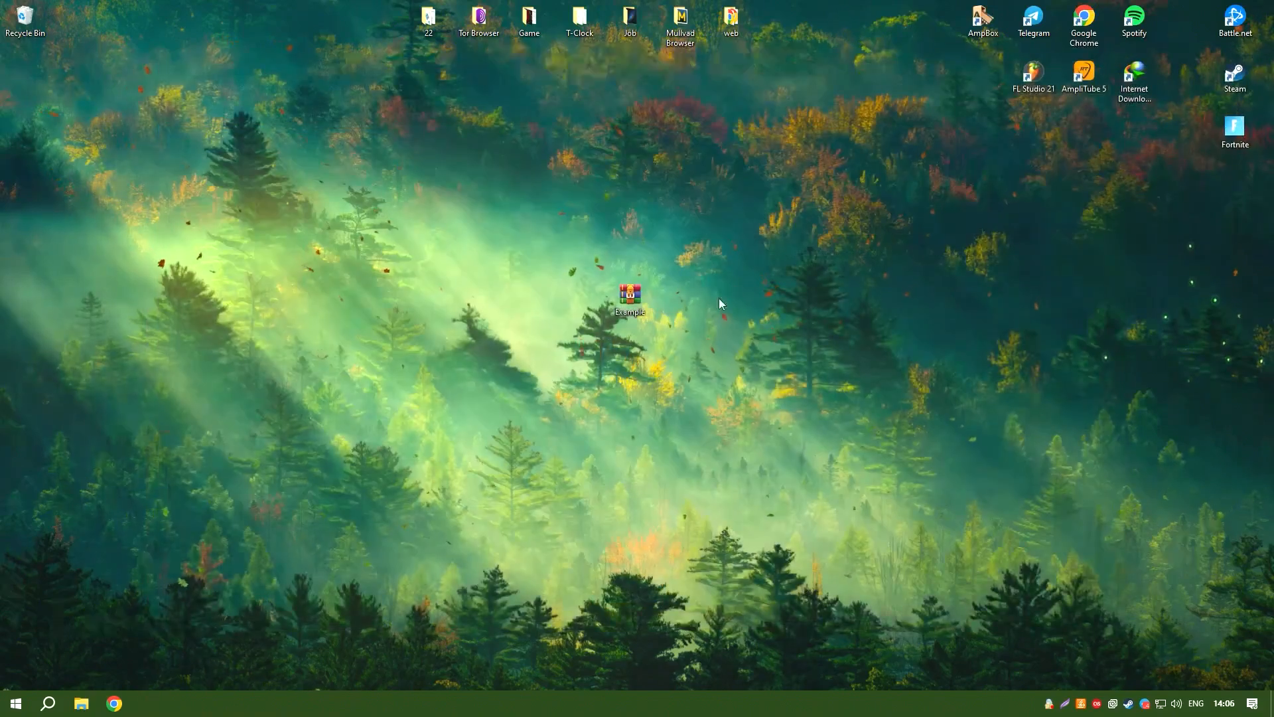
mouse_move(636, 272)
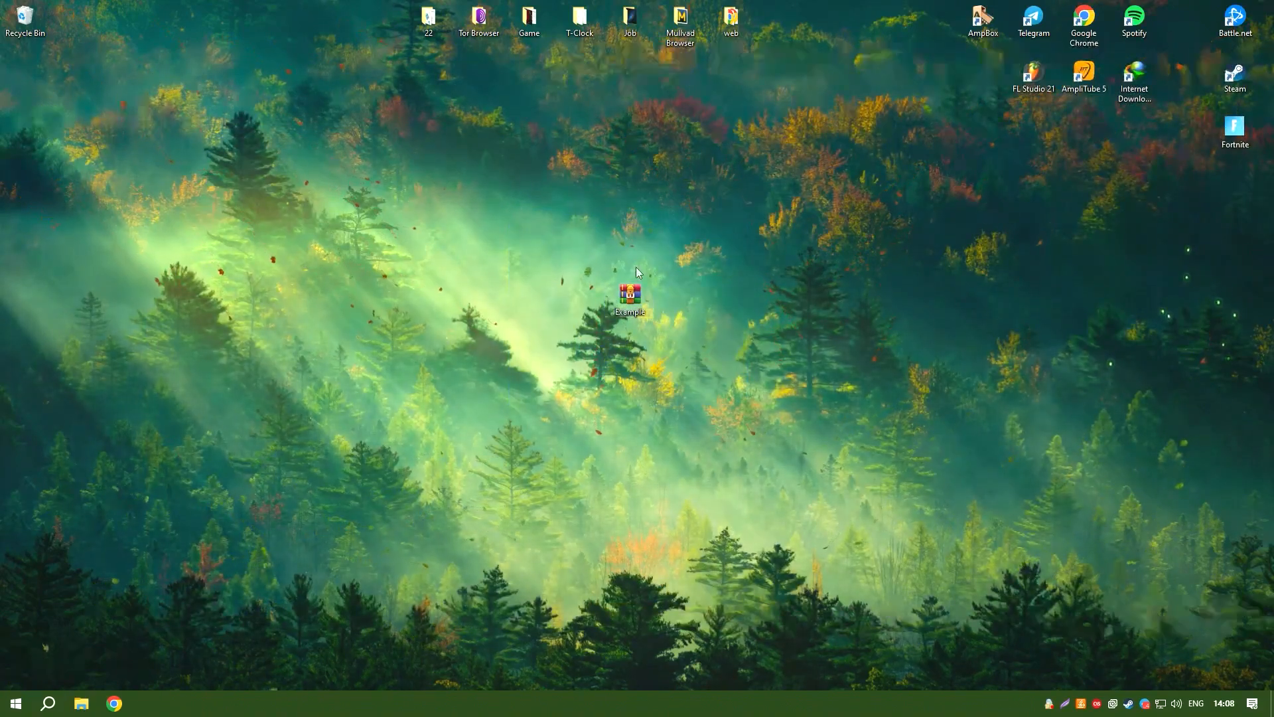
Open Example.rar from the desktop in WinRAR, reaching its password prompt
double_click(629, 294)
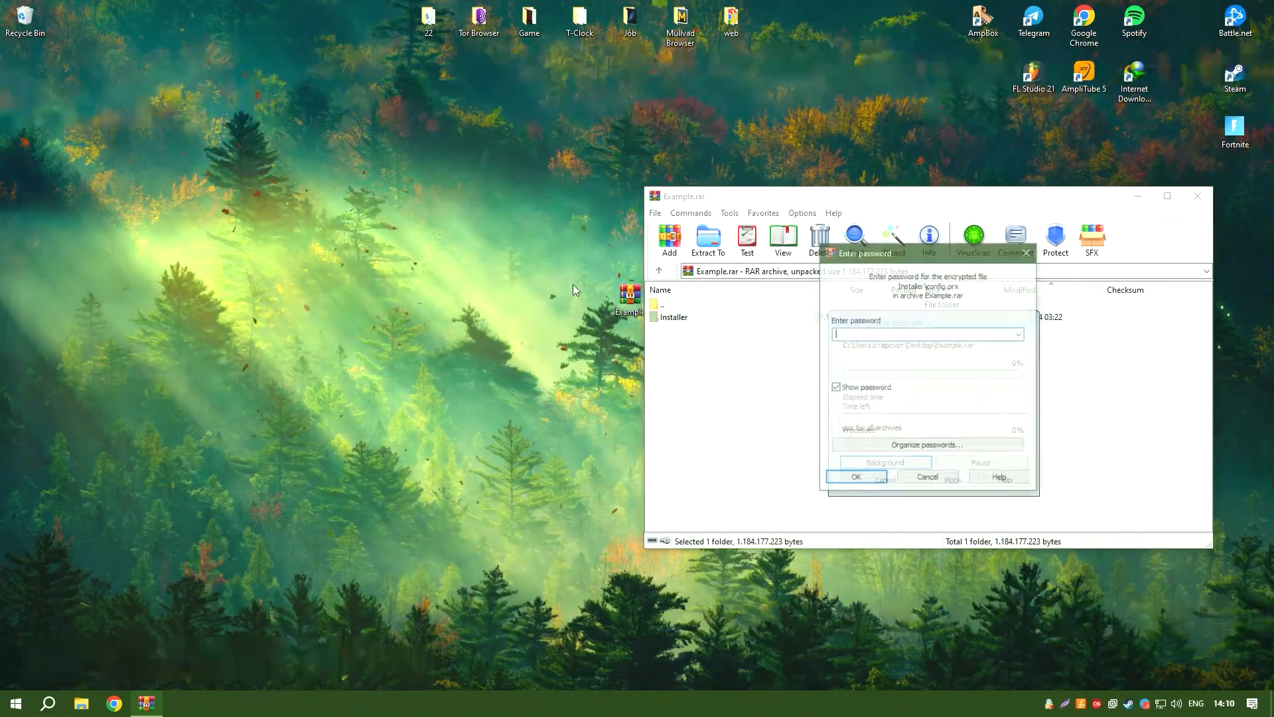
Confirm the password to extract the Installer folder, then open it to show Setup and its files
click(855, 476)
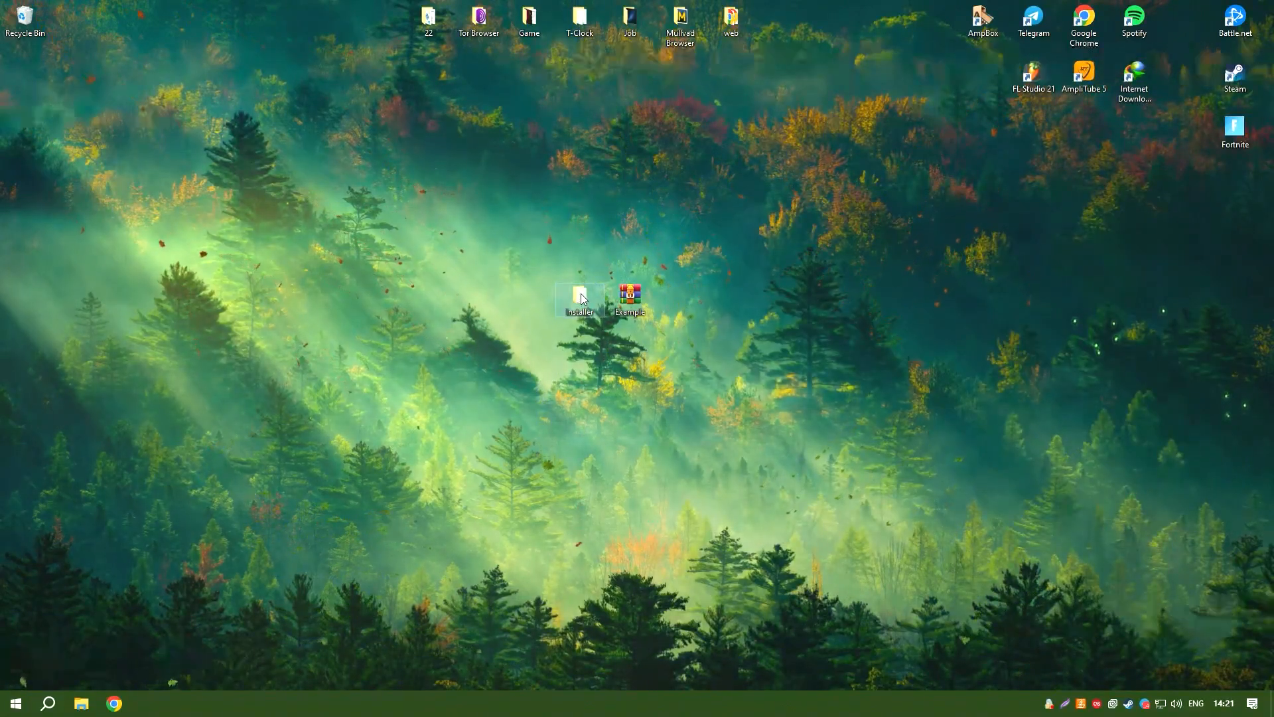
double_click(579, 294)
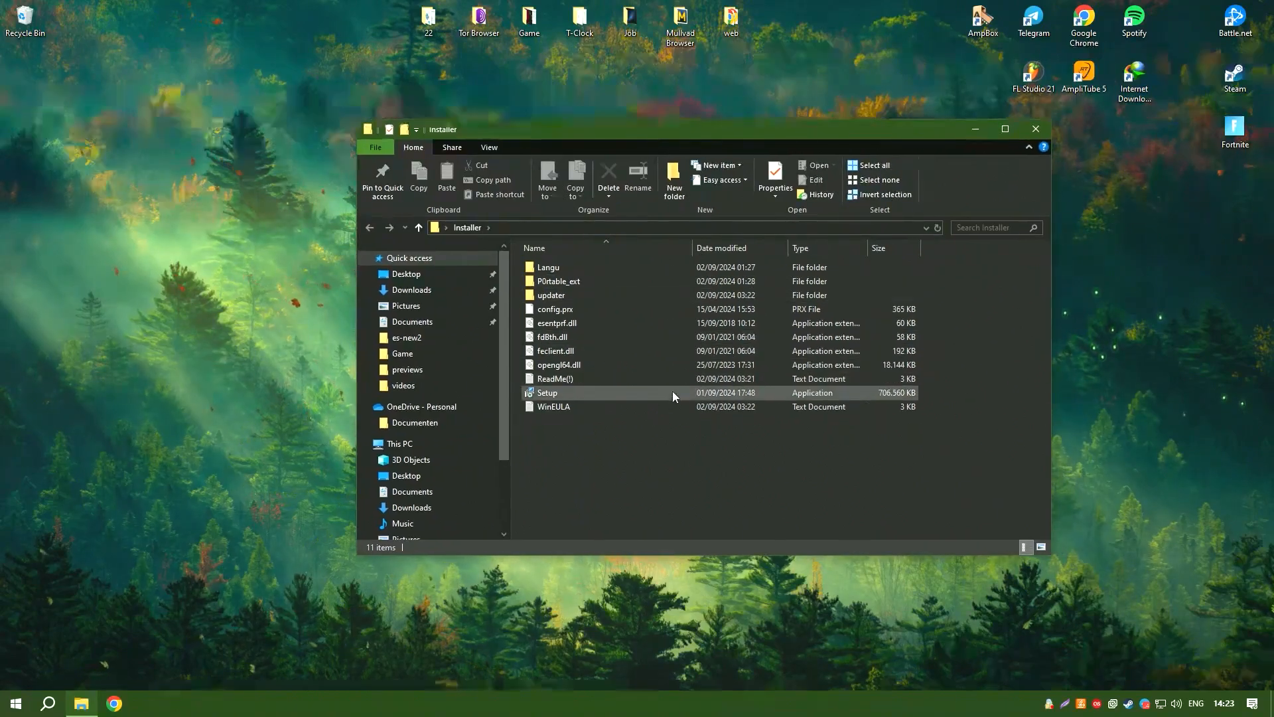